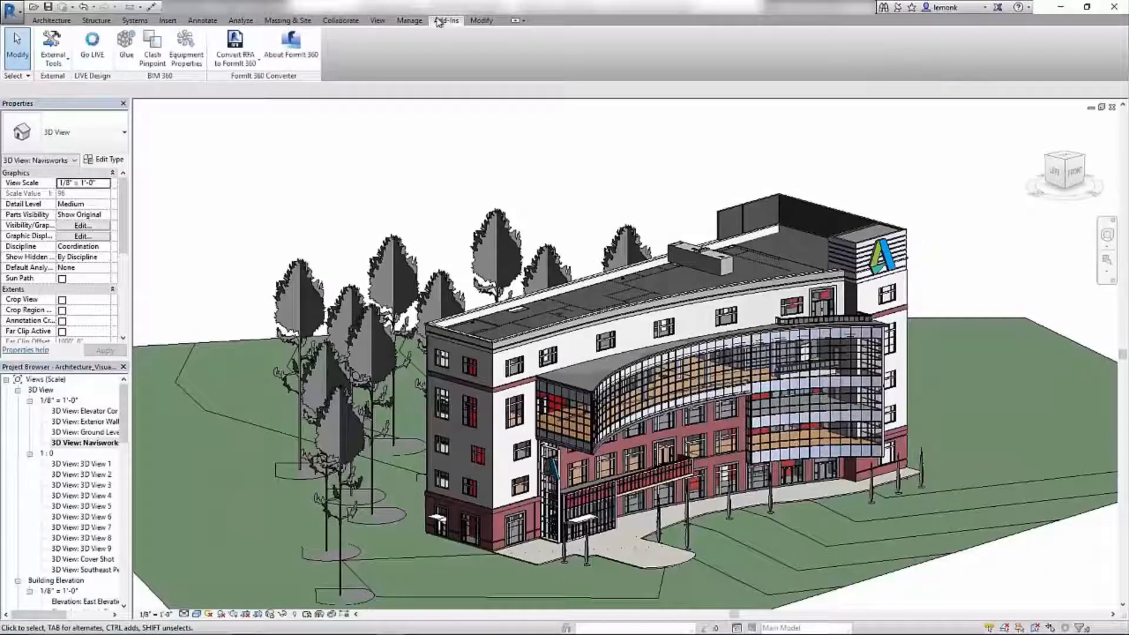
Launch Navisworks 2017 with the building model via Revit's External Tools
{"action": "left_click", "coordinate": [51, 48]}
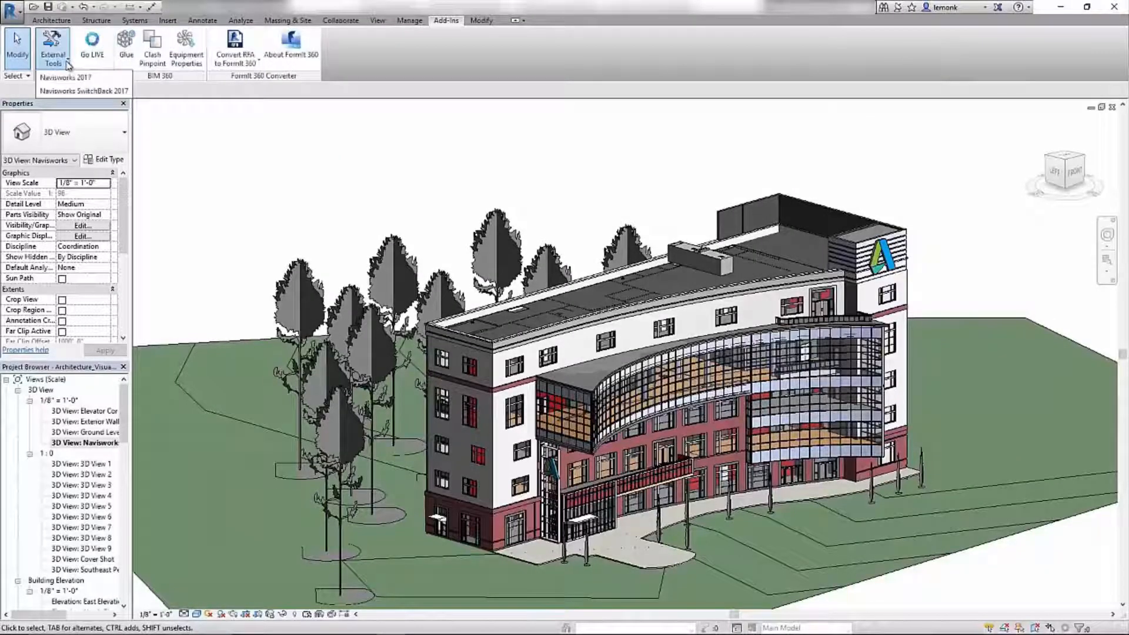
{"action": "left_click", "coordinate": [66, 78]}
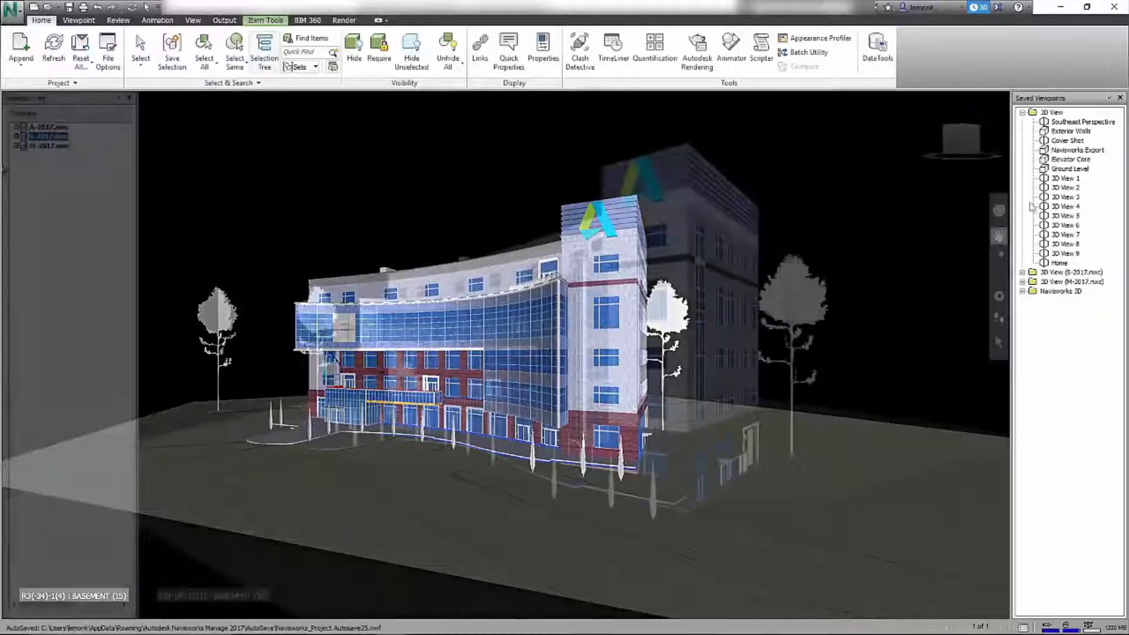
Show the Selection Tree, select M-2017.nwc and bring up Clash Detective
{"action": "left_click", "coordinate": [264, 51]}
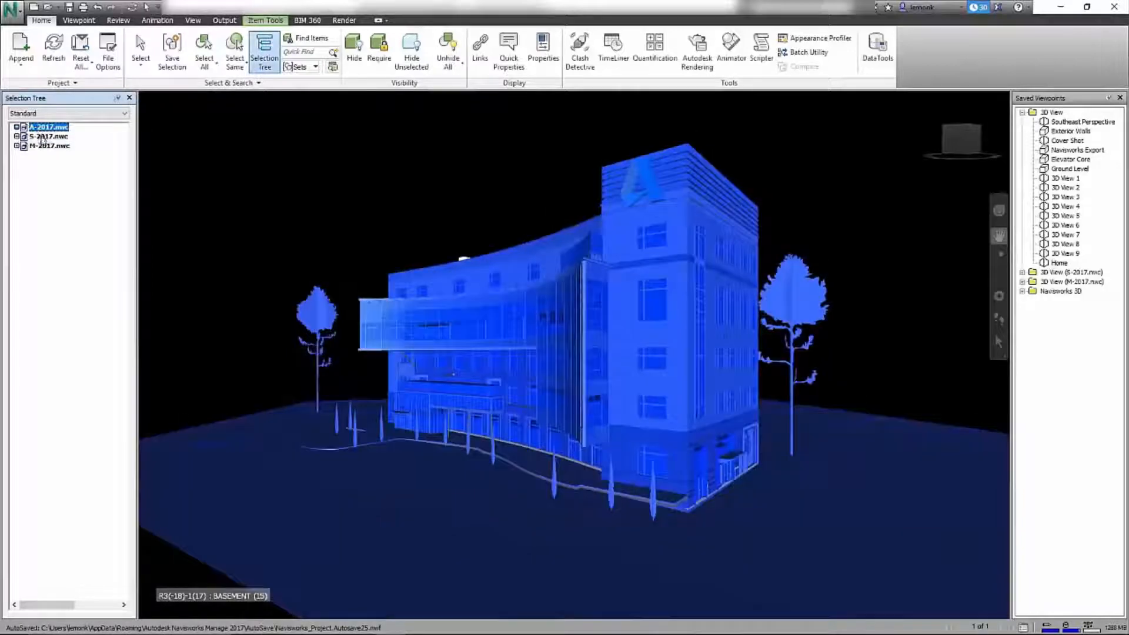
{"action": "left_click", "coordinate": [49, 145]}
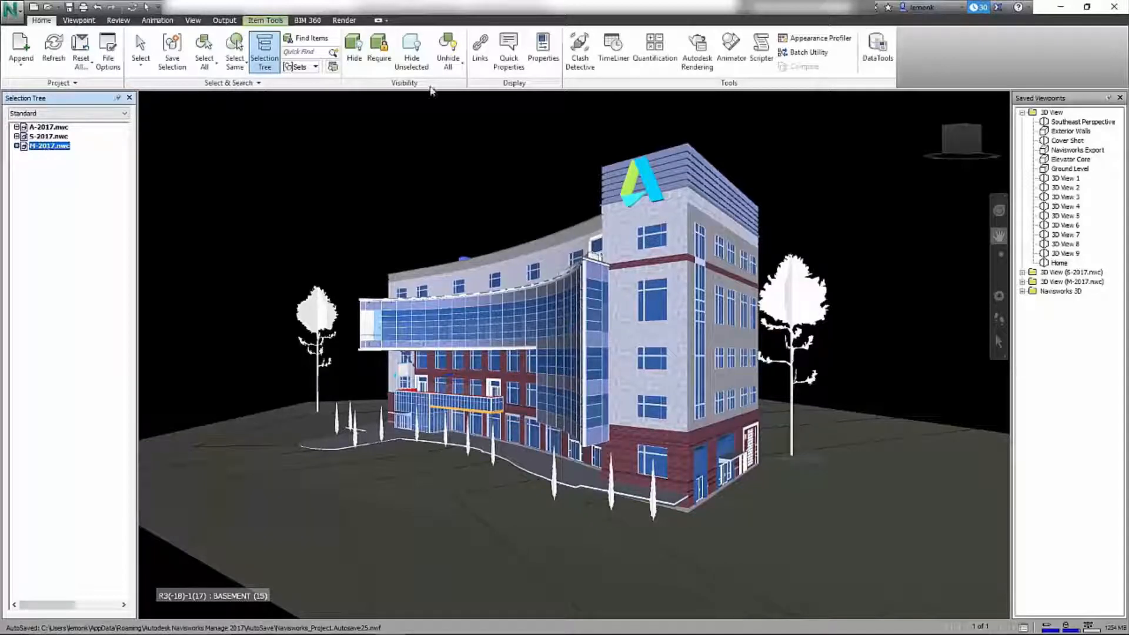
{"action": "left_click", "coordinate": [580, 50]}
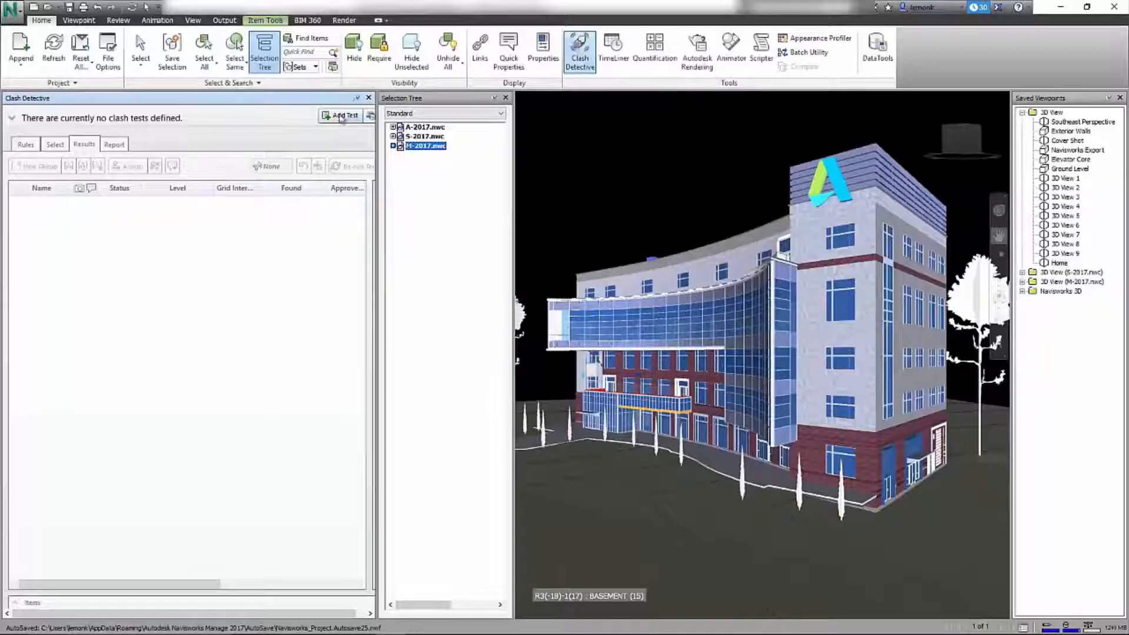
Add Test 1 with M-2017.nwc LEVEL 1 against S-2017.nwc 1-LEVEL_1-TOF and run it
{"action": "left_click", "coordinate": [345, 115]}
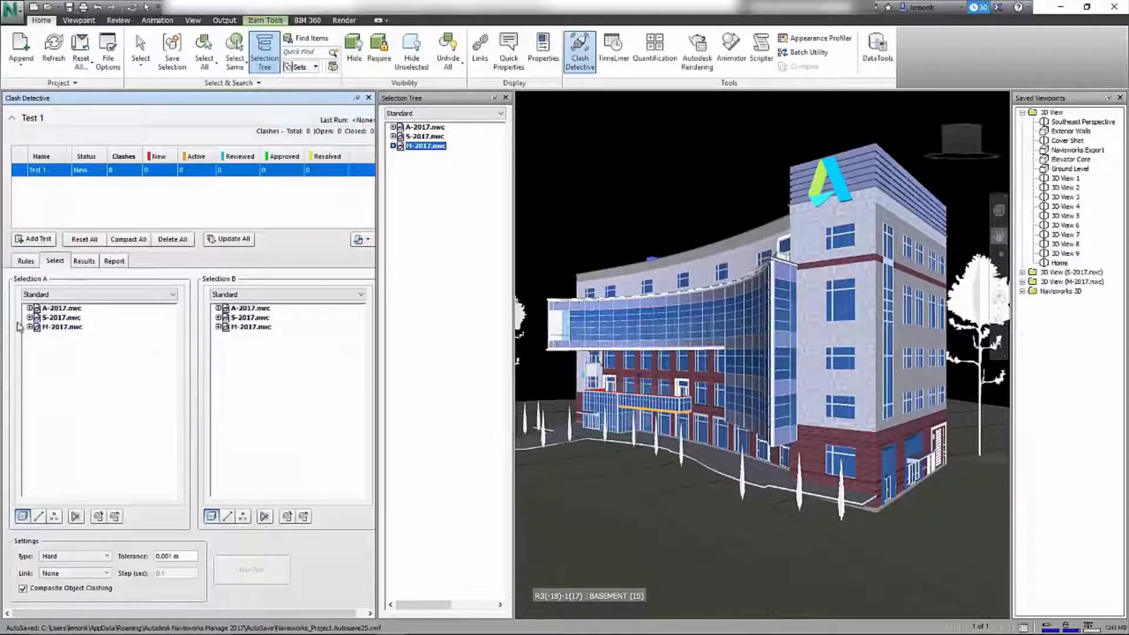
{"action": "left_click", "coordinate": [30, 327]}
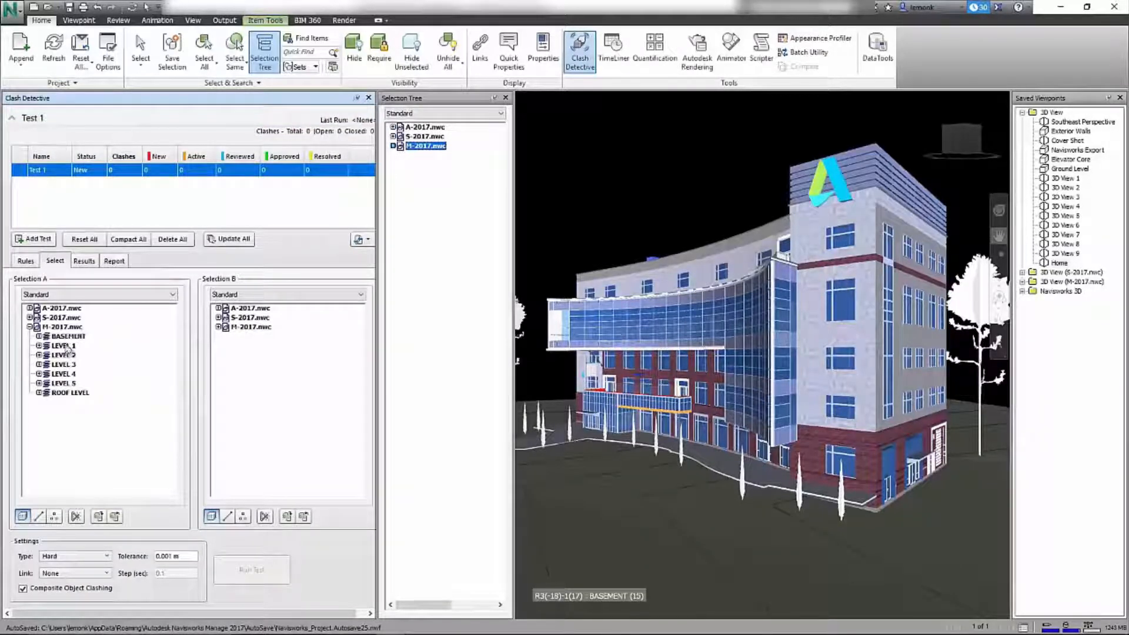
{"action": "left_click", "coordinate": [64, 345]}
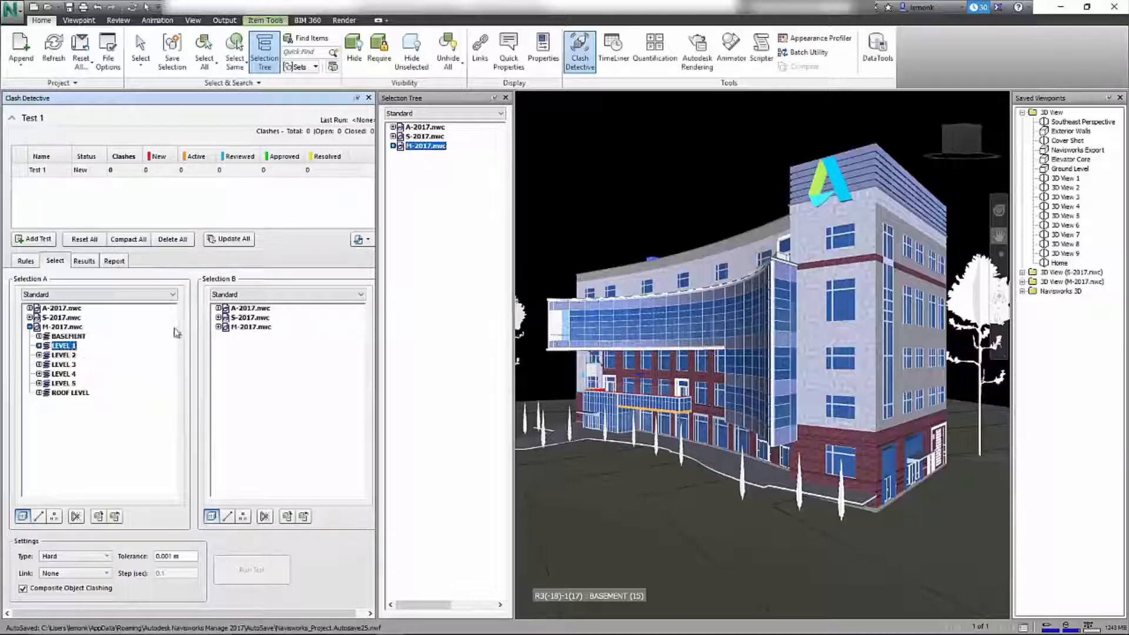
{"action": "left_click", "coordinate": [219, 317]}
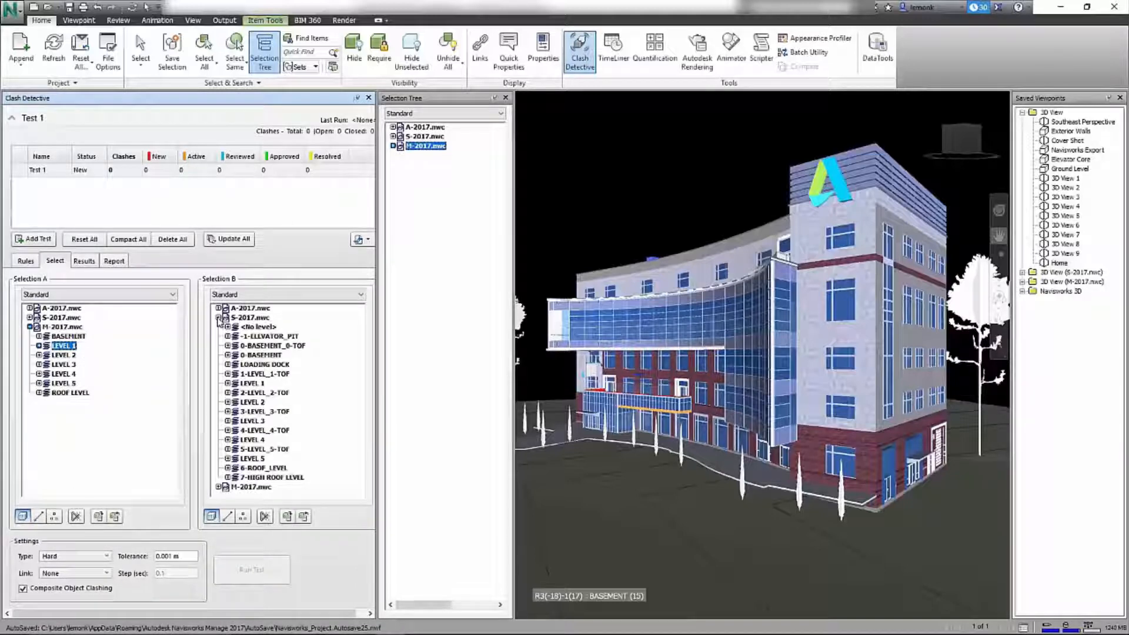
{"action": "left_click", "coordinate": [267, 374]}
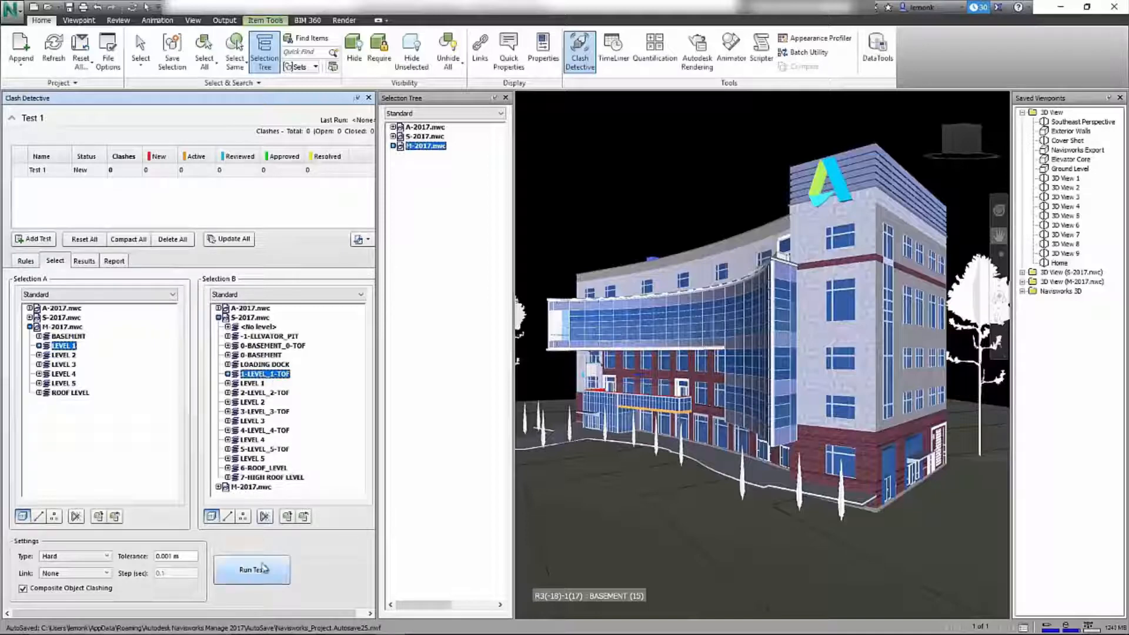
{"action": "left_click", "coordinate": [252, 569]}
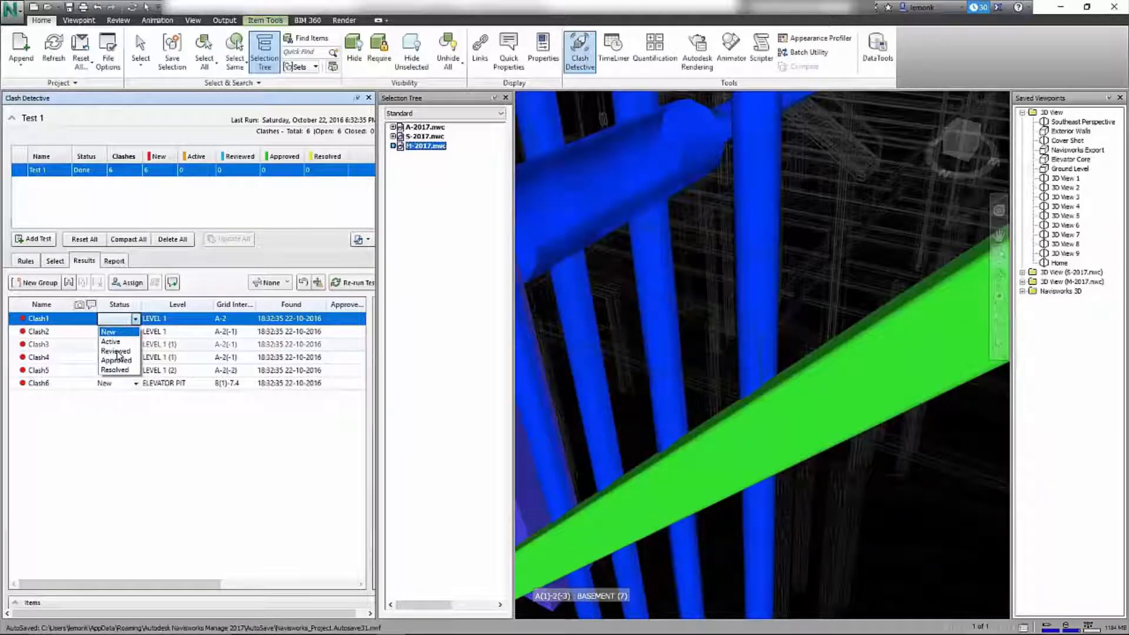
Set Clash1 status to Reviewed and assign it to 'Fid'
{"action": "left_click", "coordinate": [115, 352]}
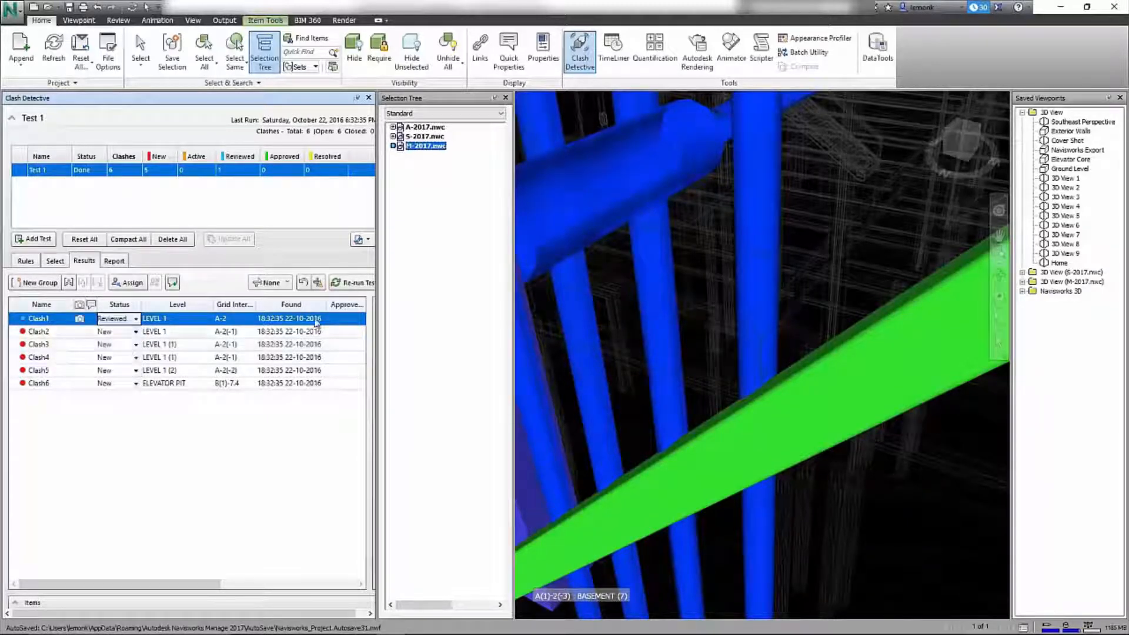
{"action": "left_click", "coordinate": [127, 281]}
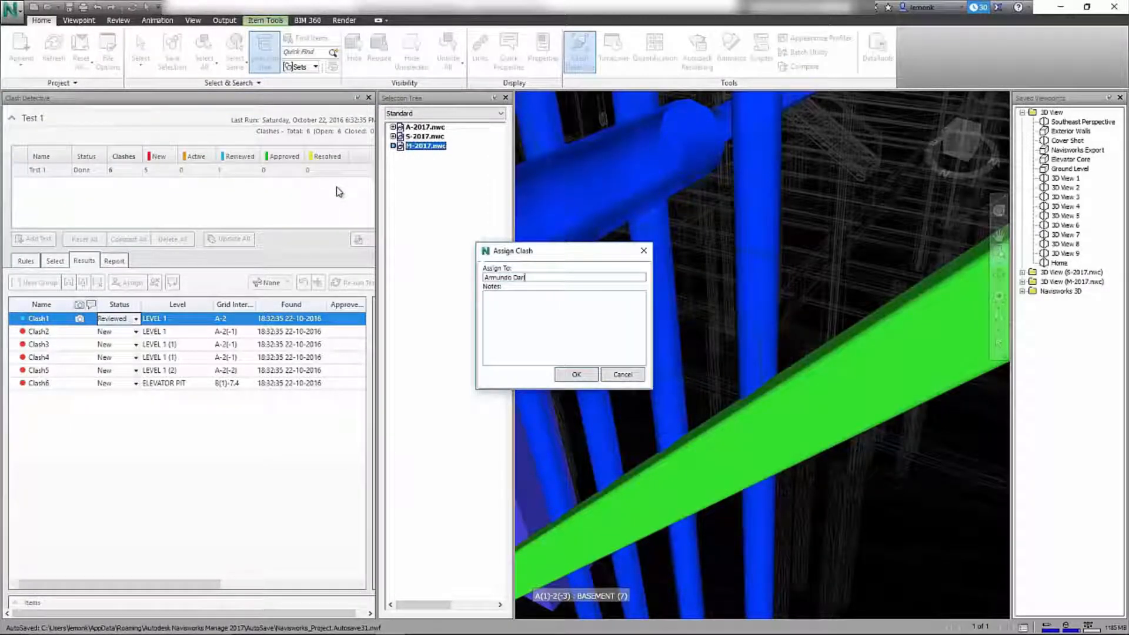
{"action": "type", "text": "Fid"}
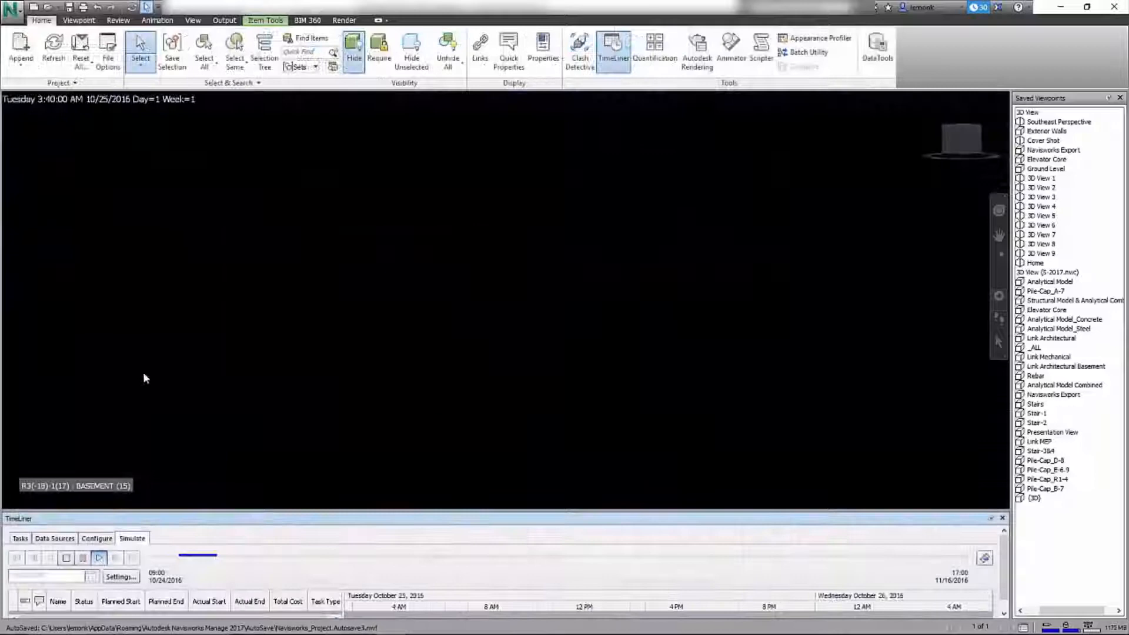
Step the TimeLiner simulation forward until the full frame with stairs is built on 11/16/2016
{"action": "left_click", "coordinate": [99, 557]}
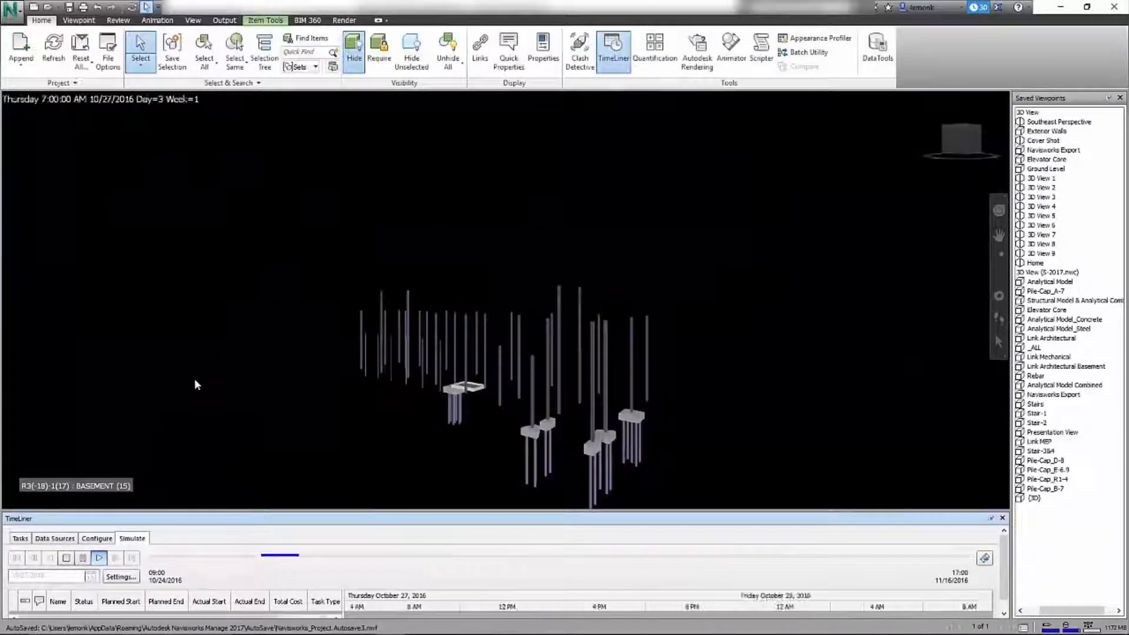
{"action": "left_click", "coordinate": [99, 557]}
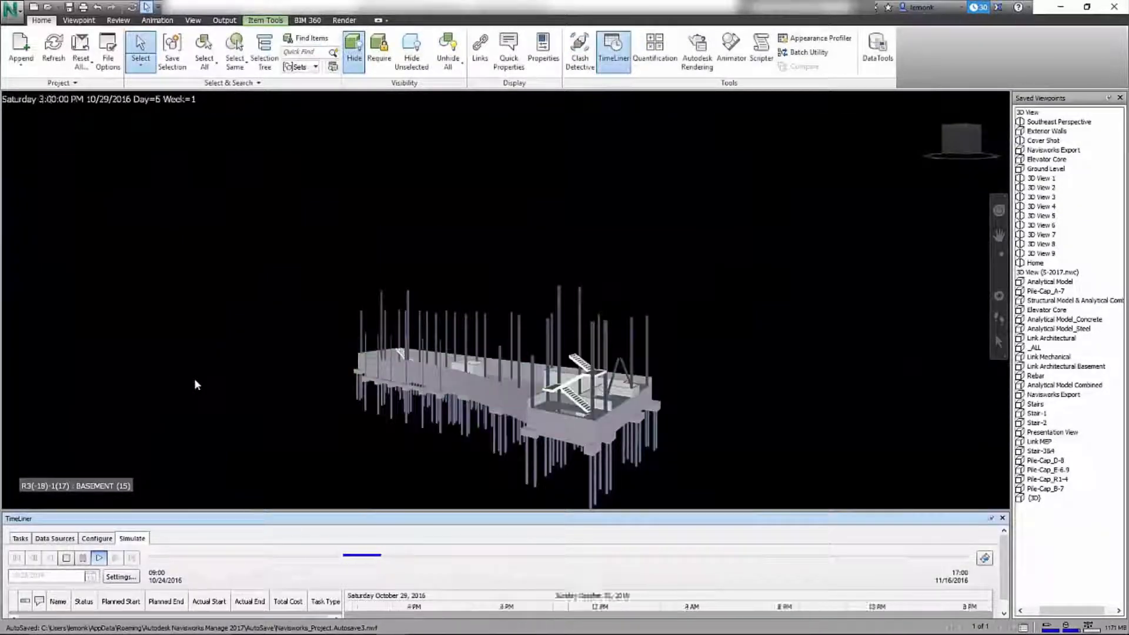
{"action": "left_click", "coordinate": [99, 557]}
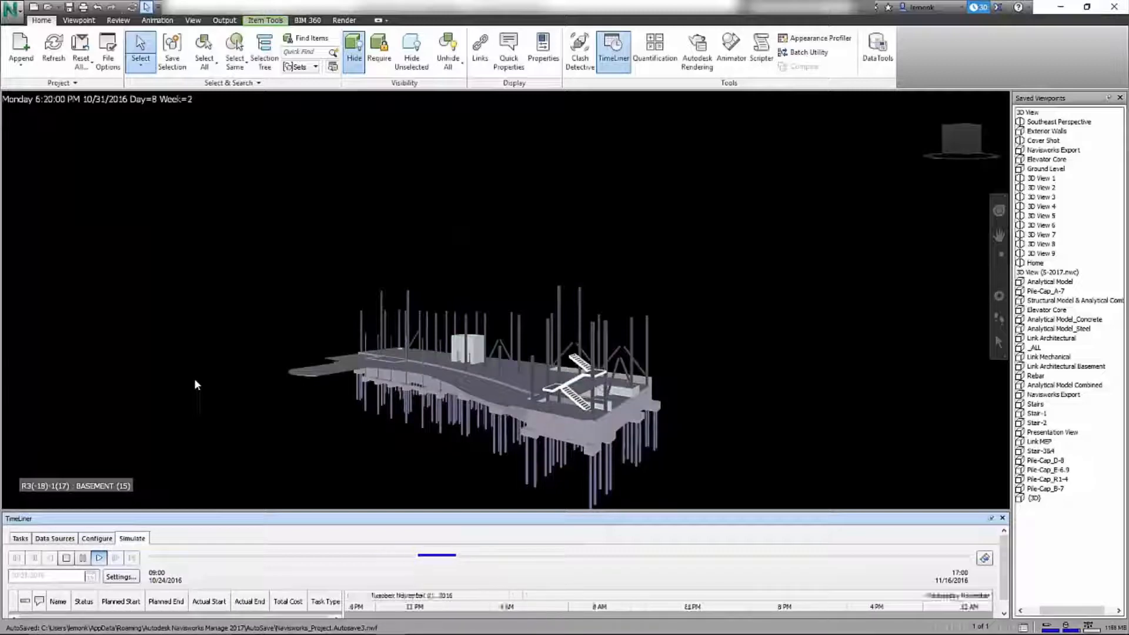
{"action": "left_click", "coordinate": [98, 557]}
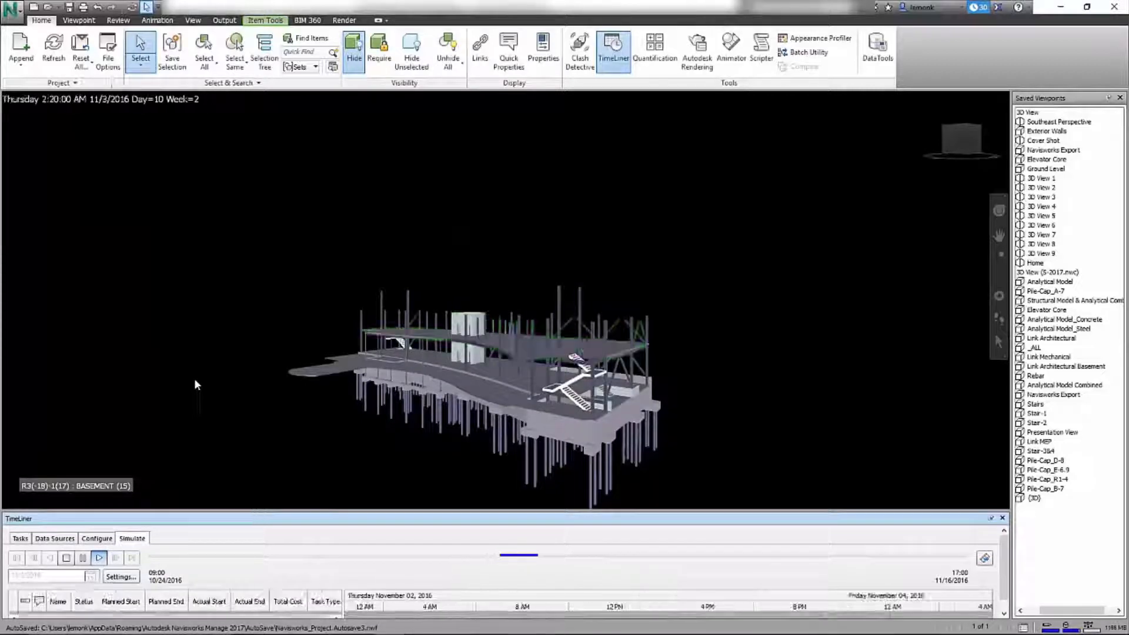
{"action": "left_click", "coordinate": [99, 558]}
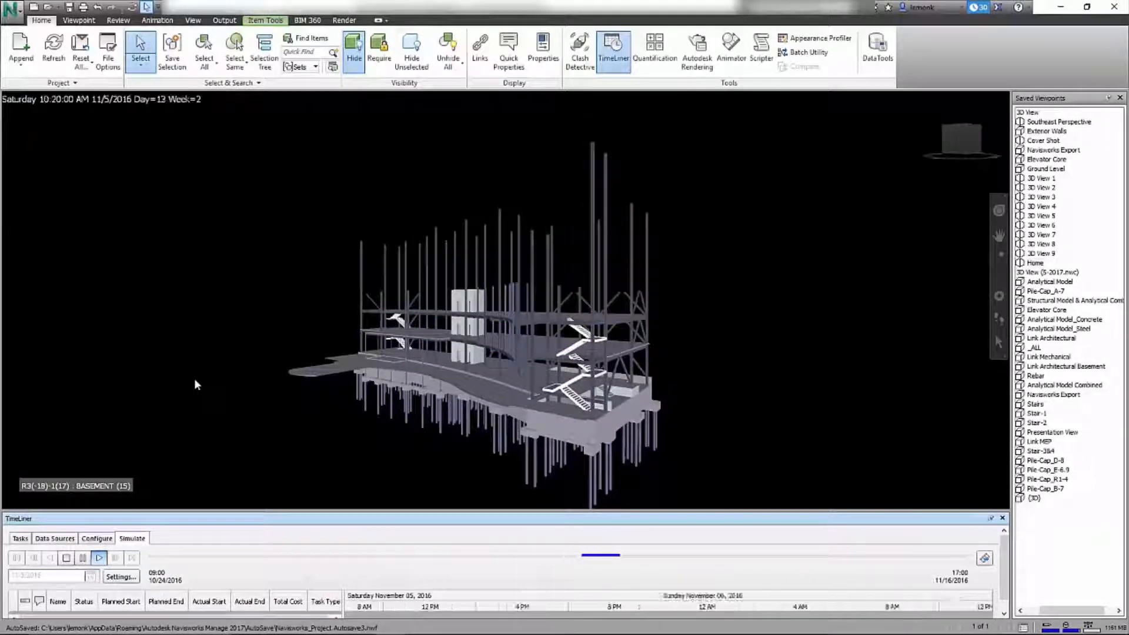
{"action": "left_click", "coordinate": [98, 558]}
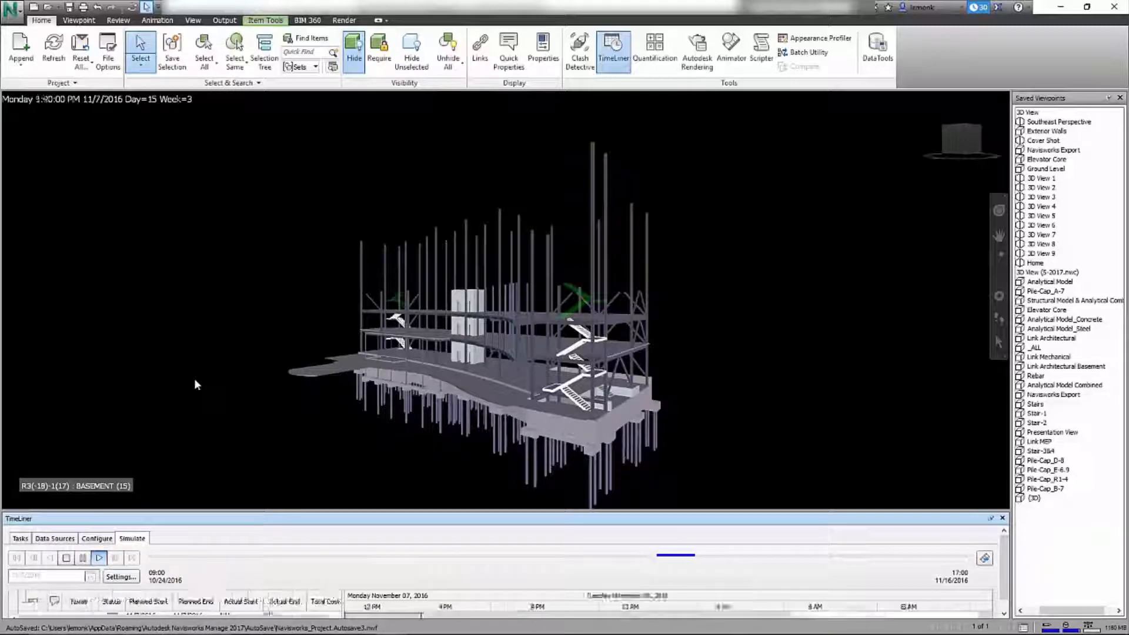
{"action": "left_click", "coordinate": [99, 557]}
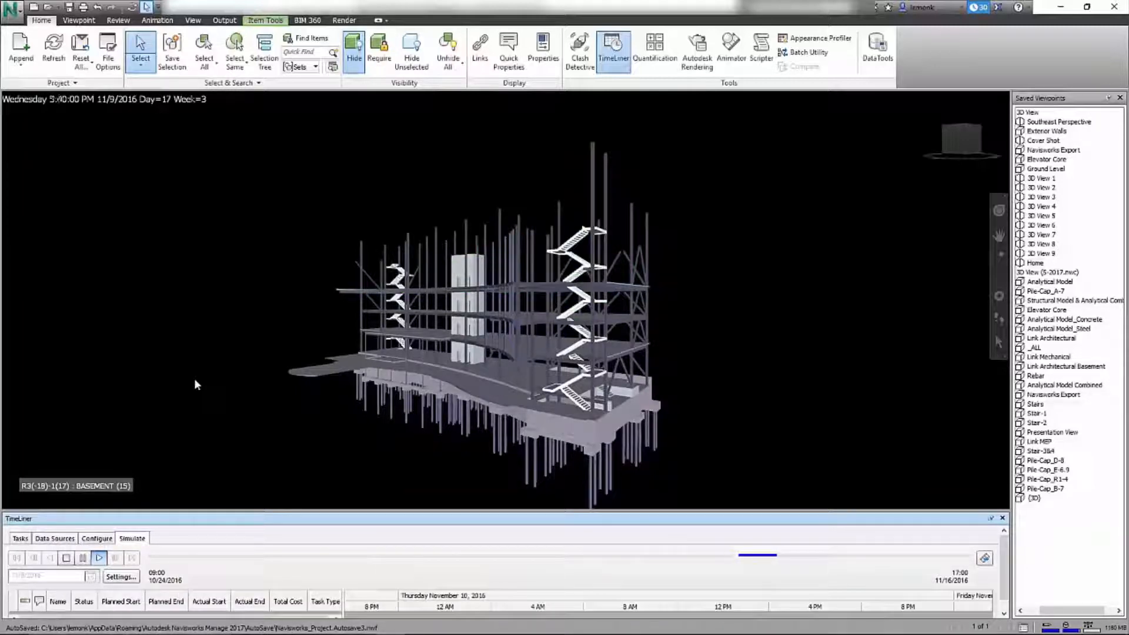
{"action": "left_click", "coordinate": [99, 557]}
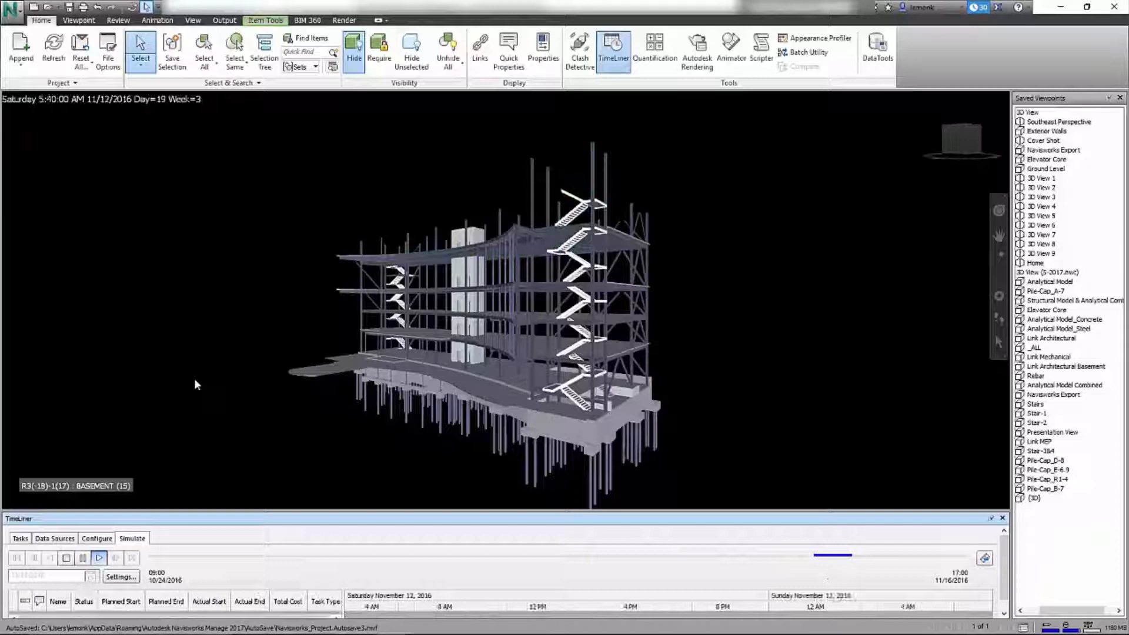
{"action": "left_click", "coordinate": [99, 557]}
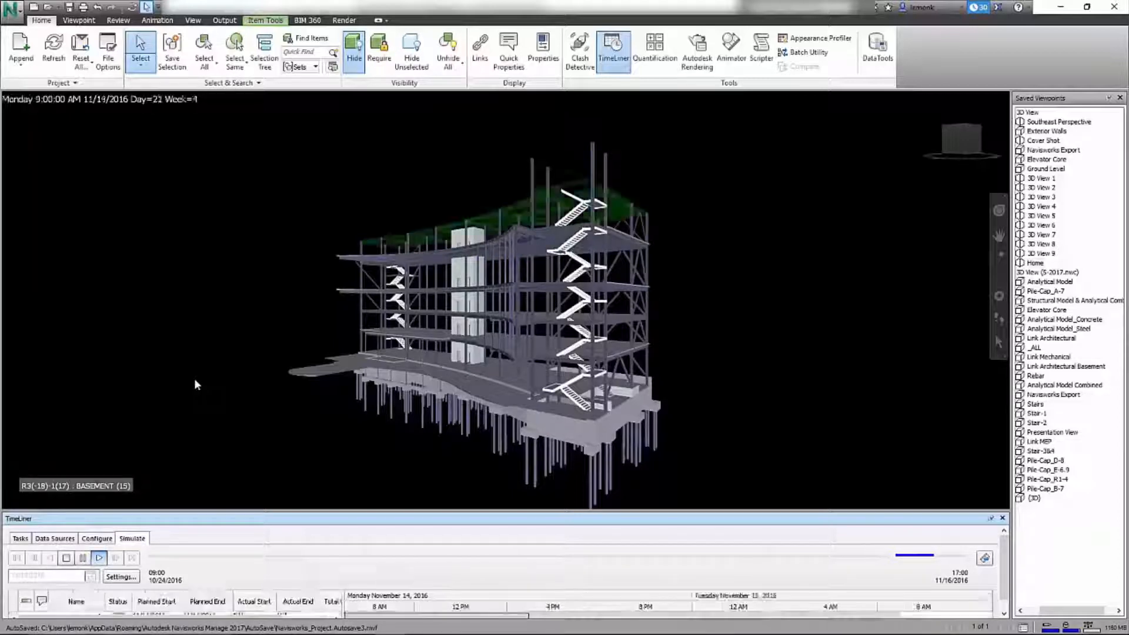
{"action": "left_click", "coordinate": [98, 557]}
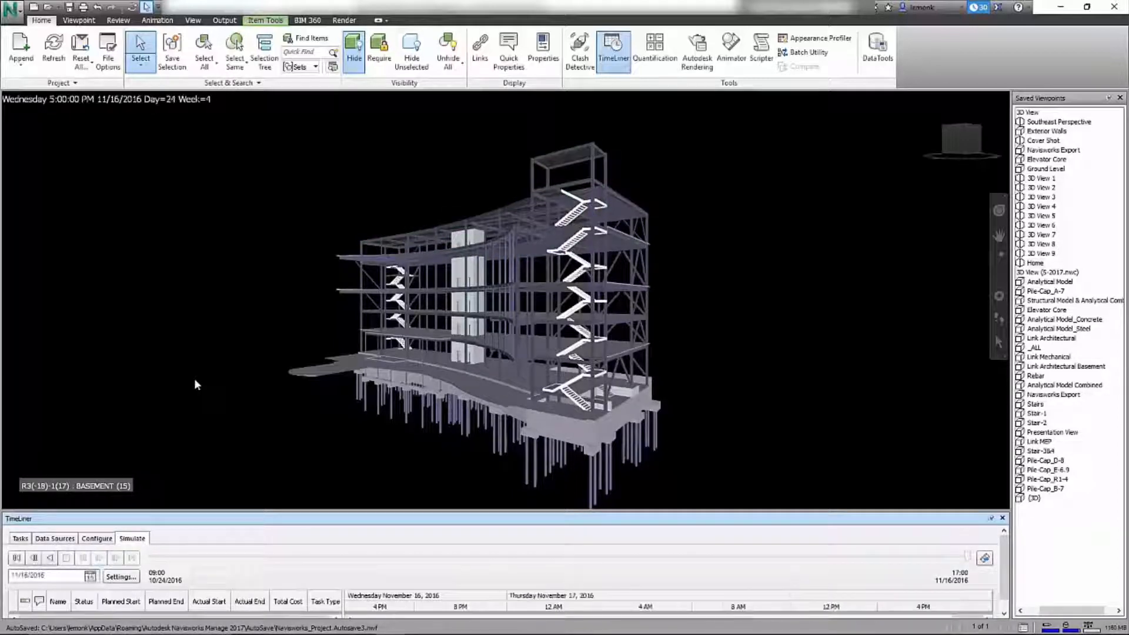